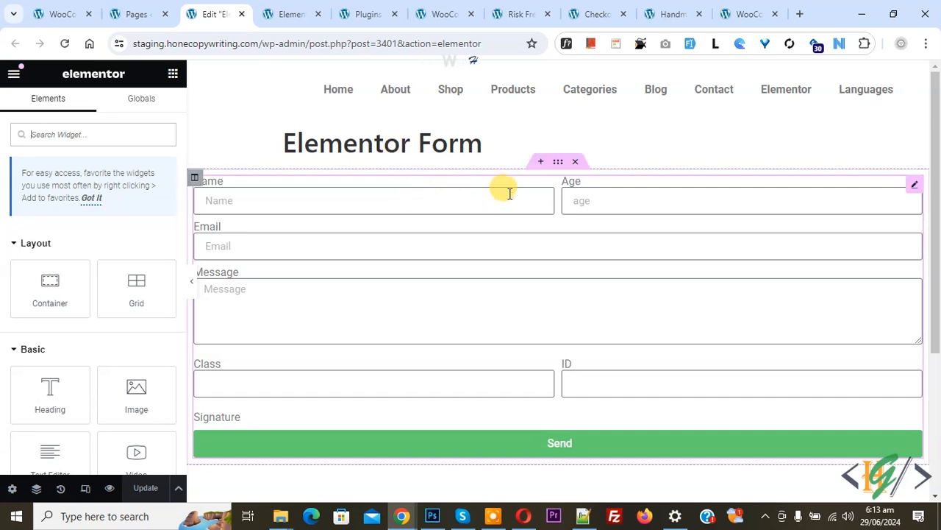
mouse_move(472, 223)
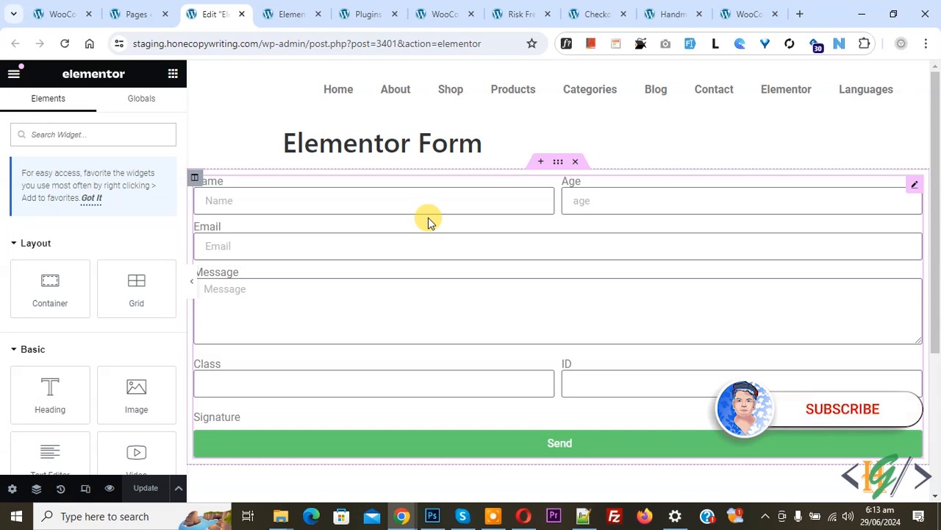
mouse_move(483, 280)
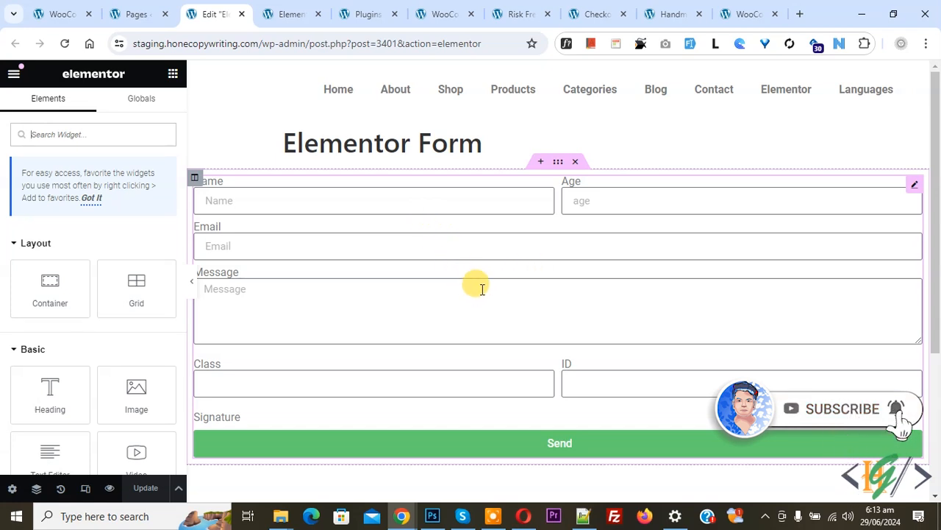
mouse_move(519, 277)
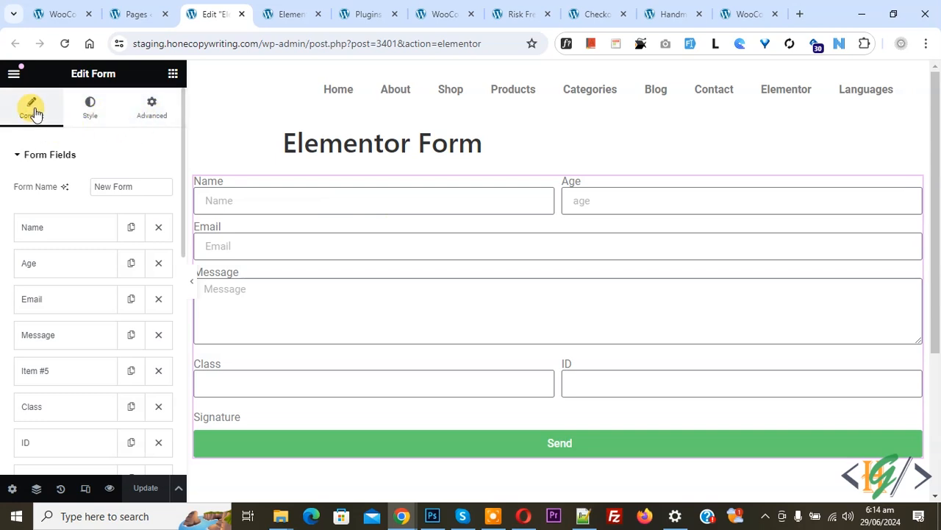
Scroll the form's Content settings down to the Email section's To field.
scroll("down", 3)
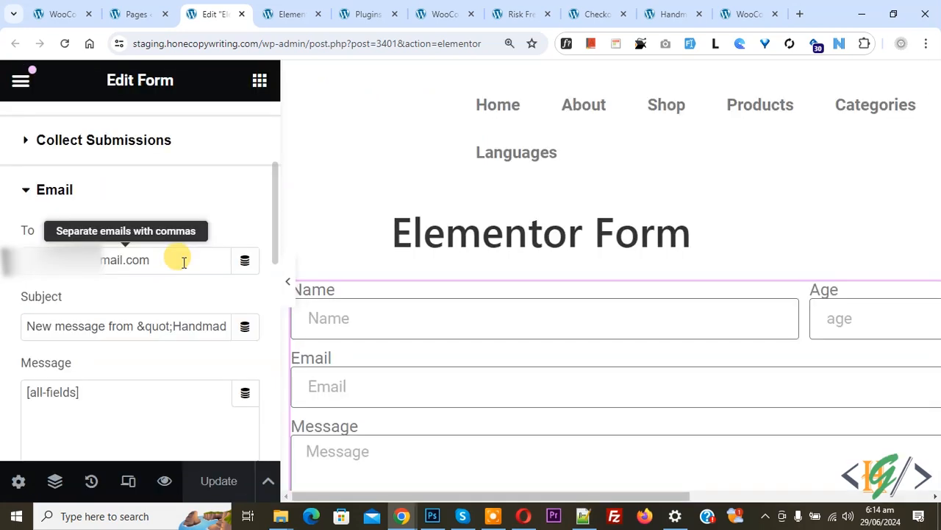
mouse_move(185, 286)
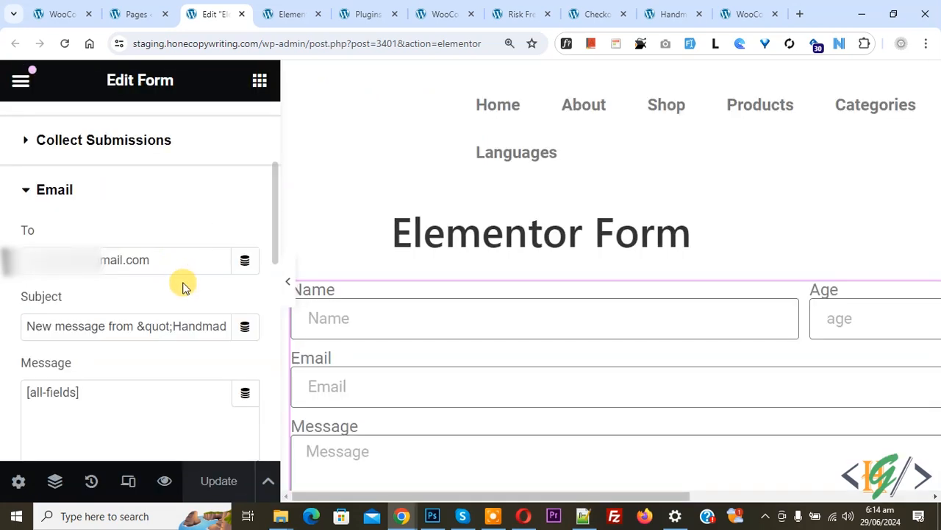
mouse_move(88, 224)
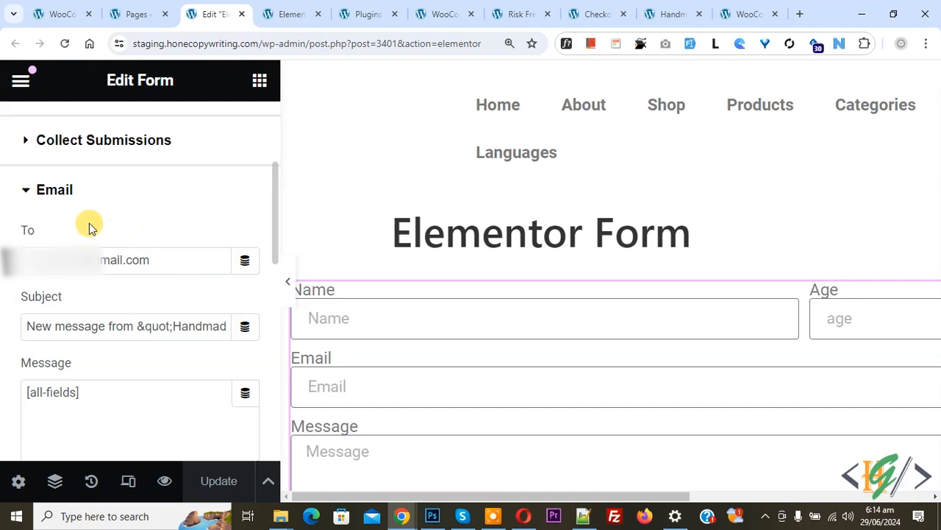
mouse_move(180, 253)
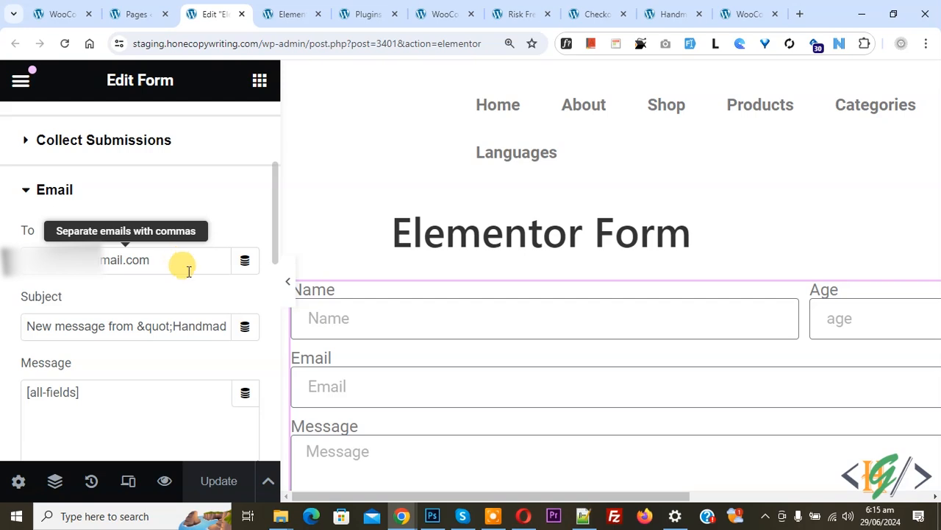
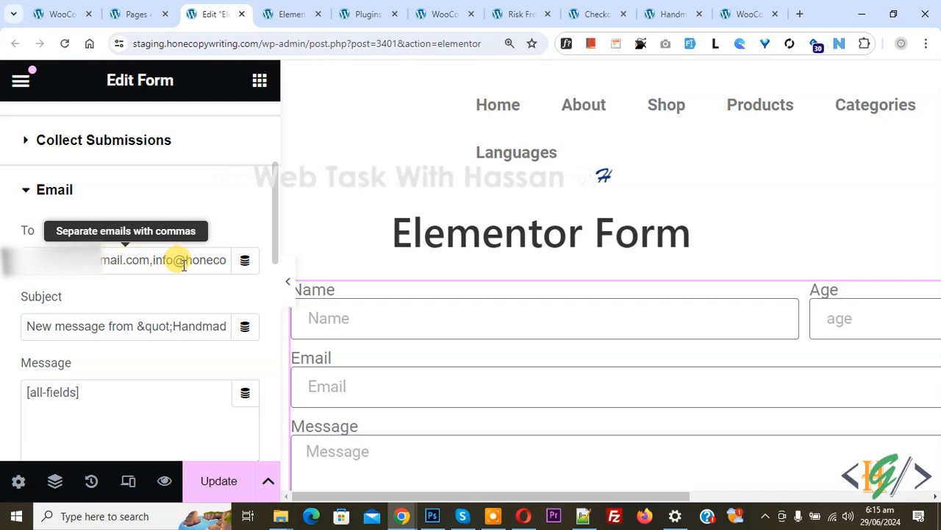
left_click(218, 481)
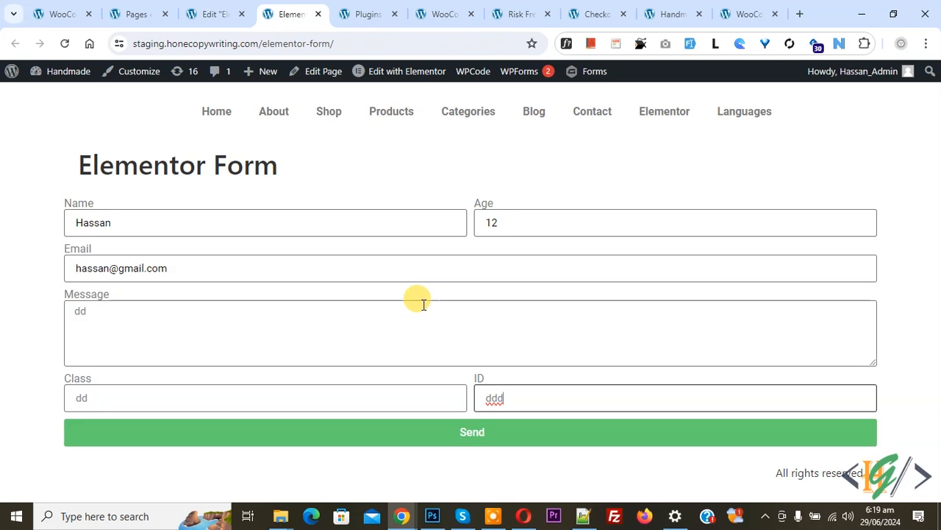
Send the test entry and confirm the 'Your submission was successful.' message.
left_click(473, 432)
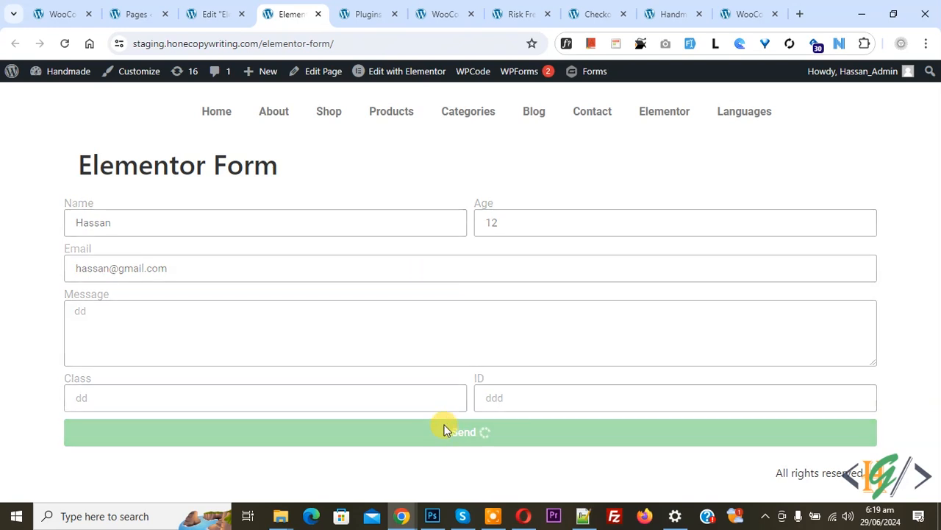
left_click(466, 432)
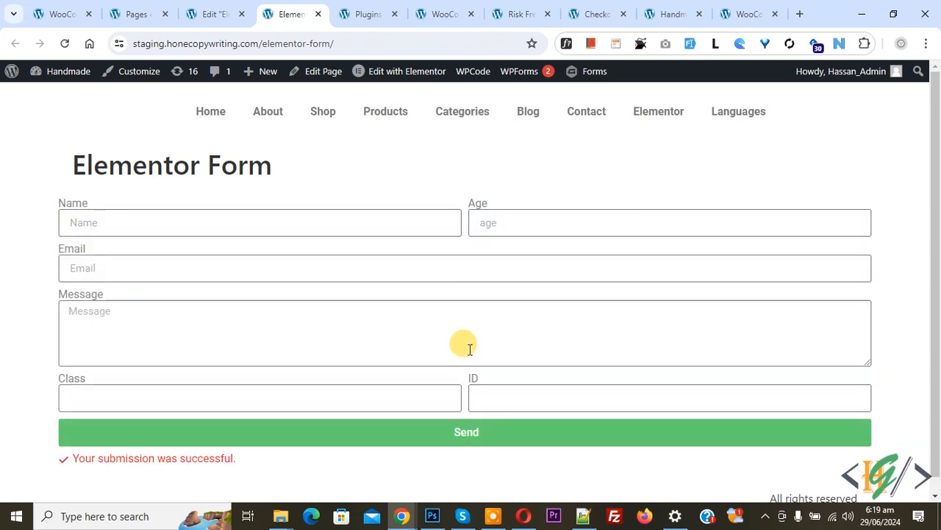
mouse_move(78, 459)
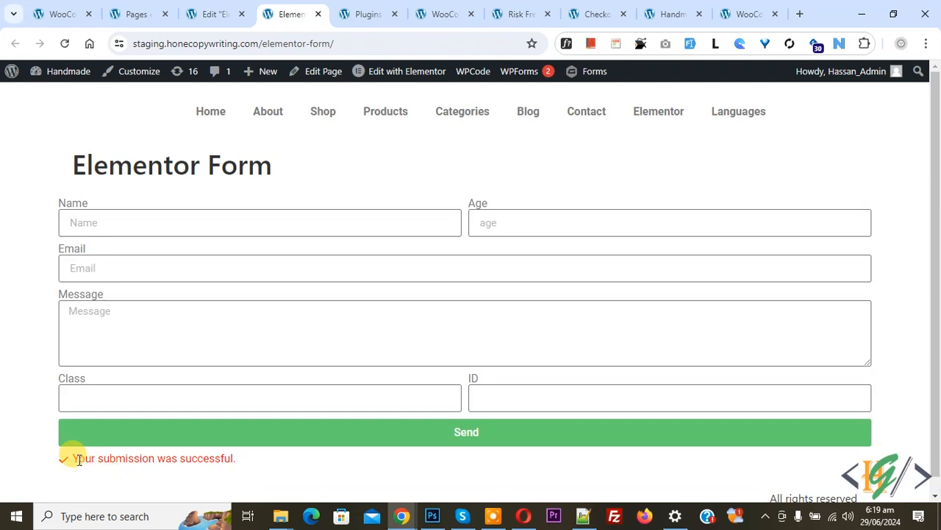
mouse_move(209, 461)
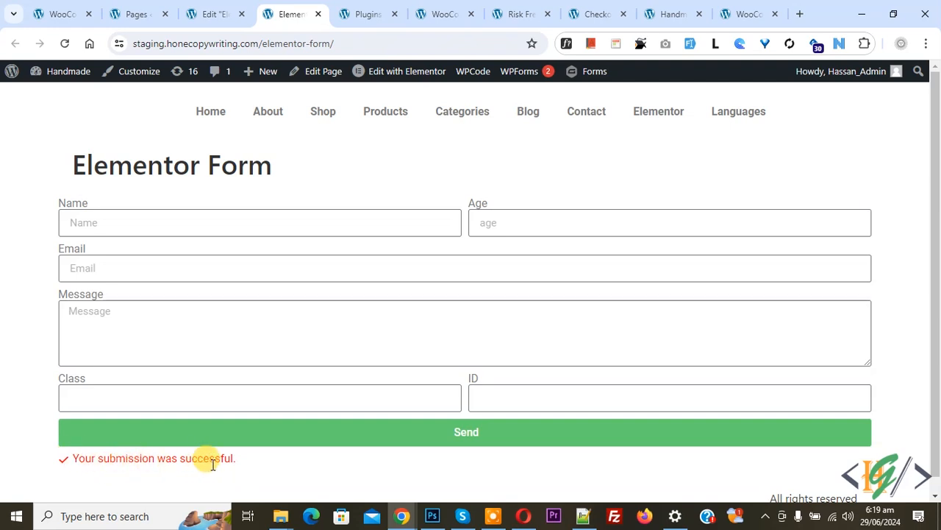
mouse_move(442, 467)
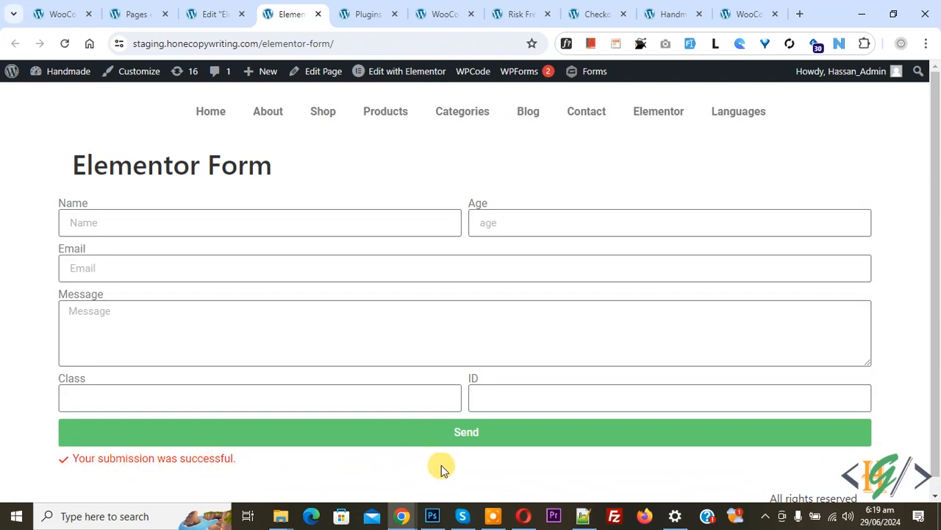